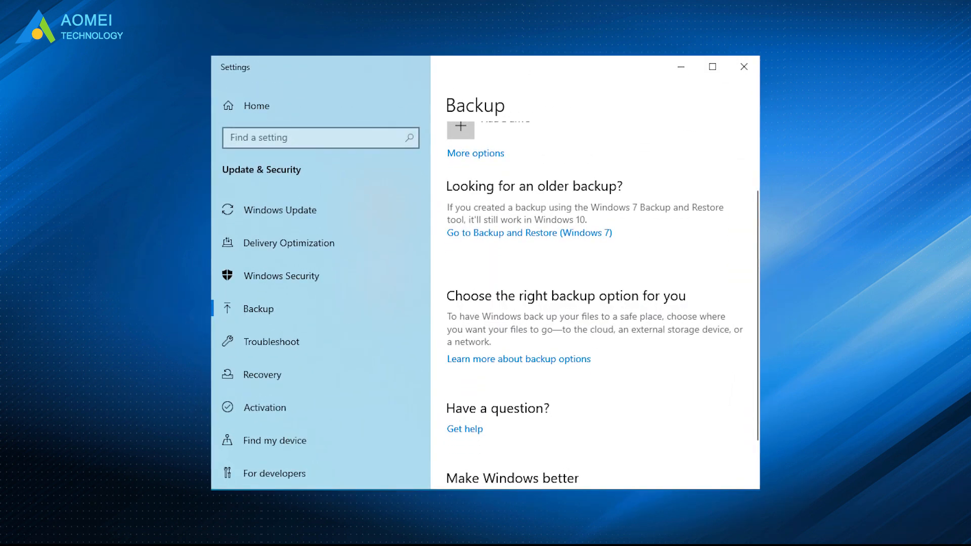
{"action": "mouse_move", "coordinate": [529, 232]}
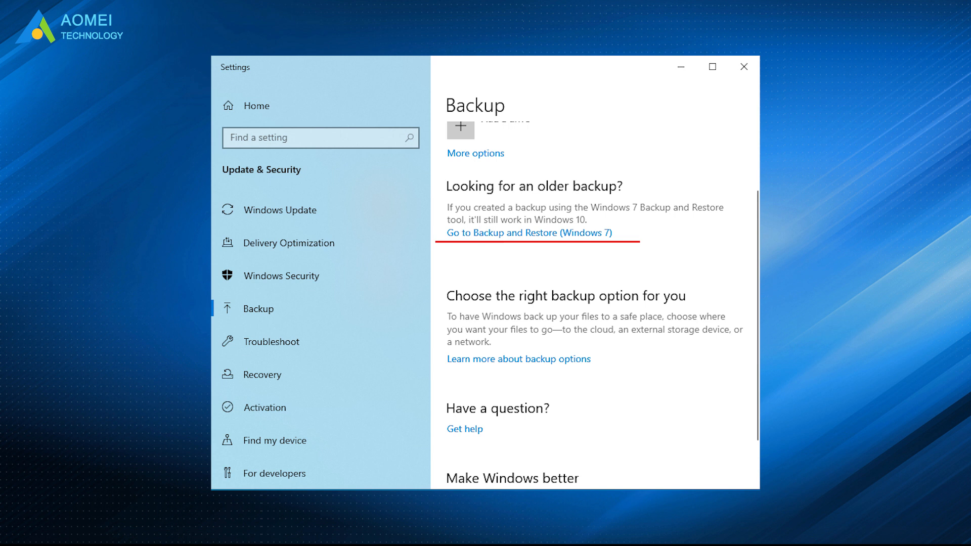
Open the Windows Start search panel from the Settings Backup page.
{"action": "left_click", "coordinate": [528, 232]}
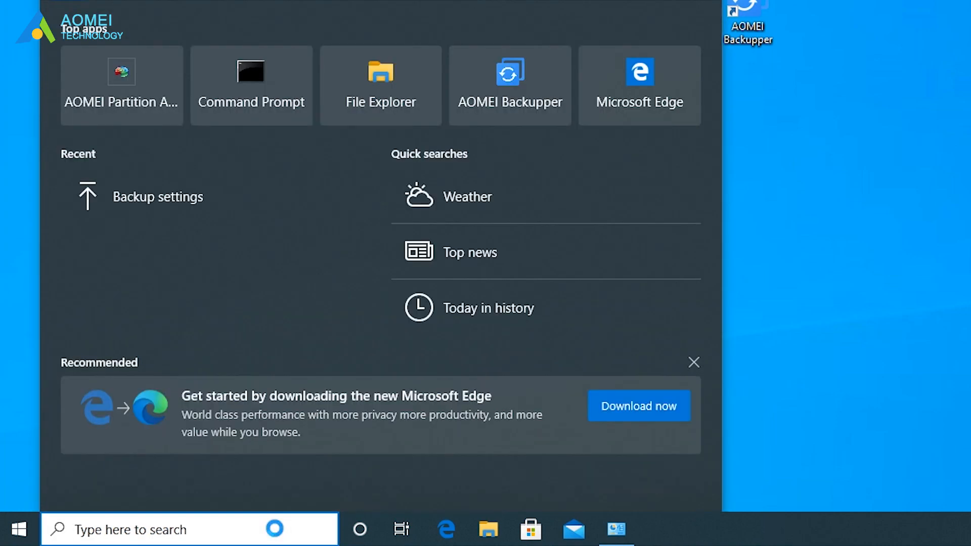
Search Windows for 'backup' and open the Backup settings result.
{"action": "type", "text": "backup"}
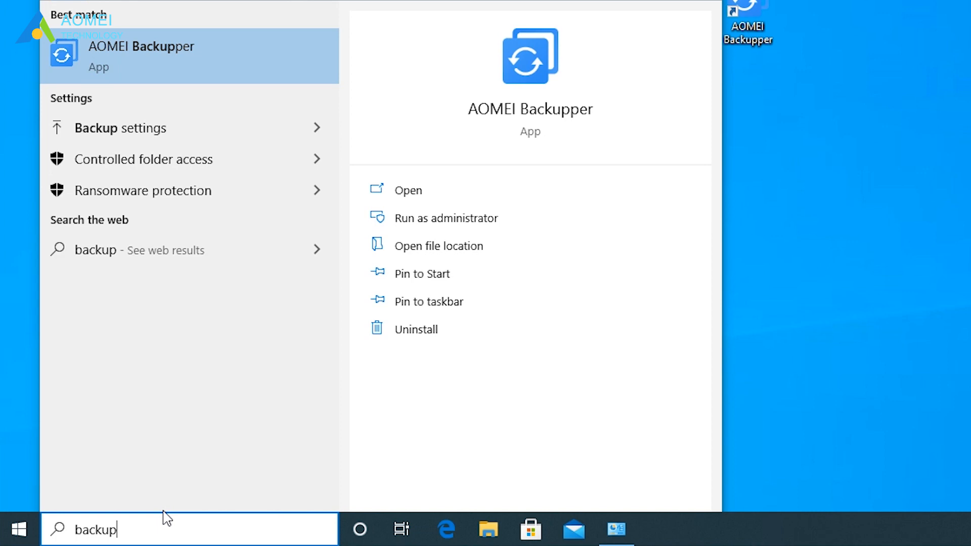
{"action": "left_click", "coordinate": [140, 128]}
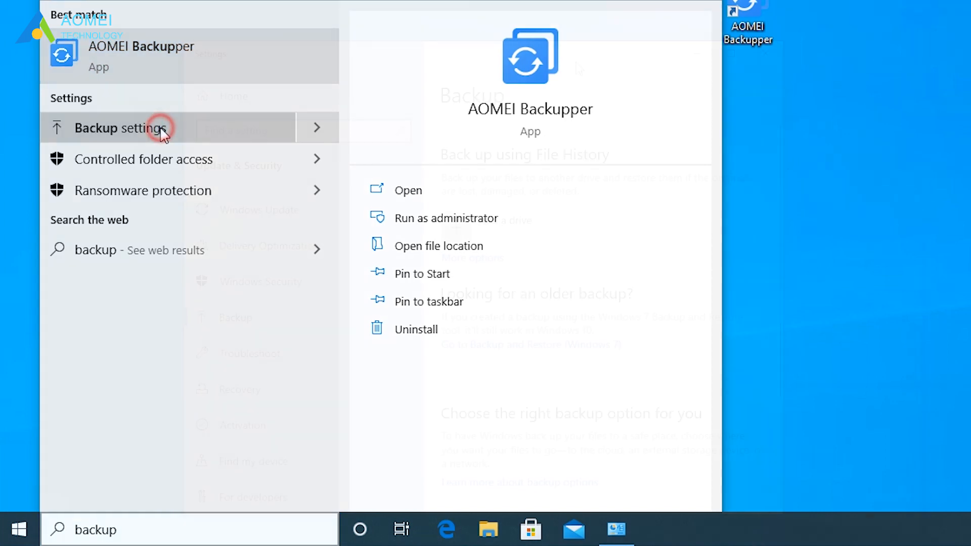
{"action": "left_click", "coordinate": [127, 127]}
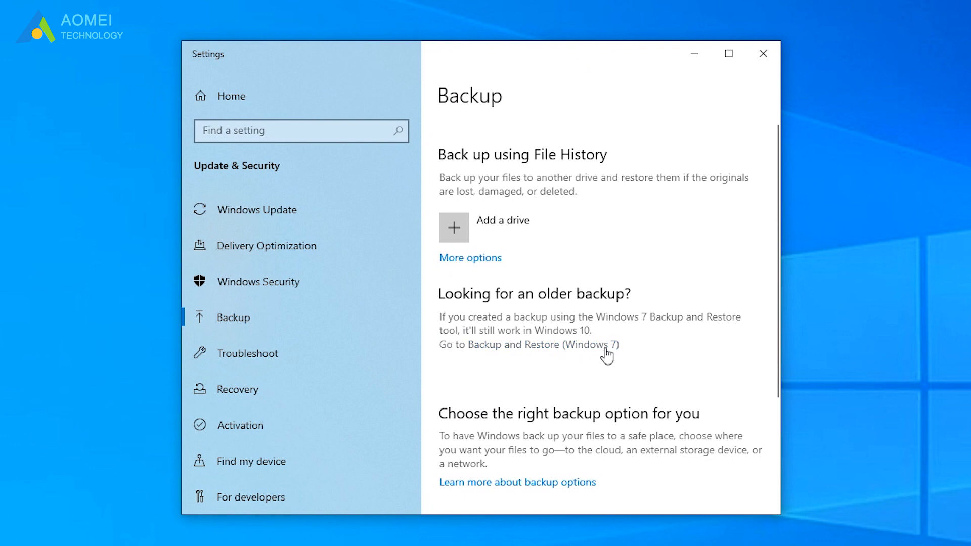
Open Backup and Restore (Windows 7) and launch Set up backup.
{"action": "left_click", "coordinate": [529, 345]}
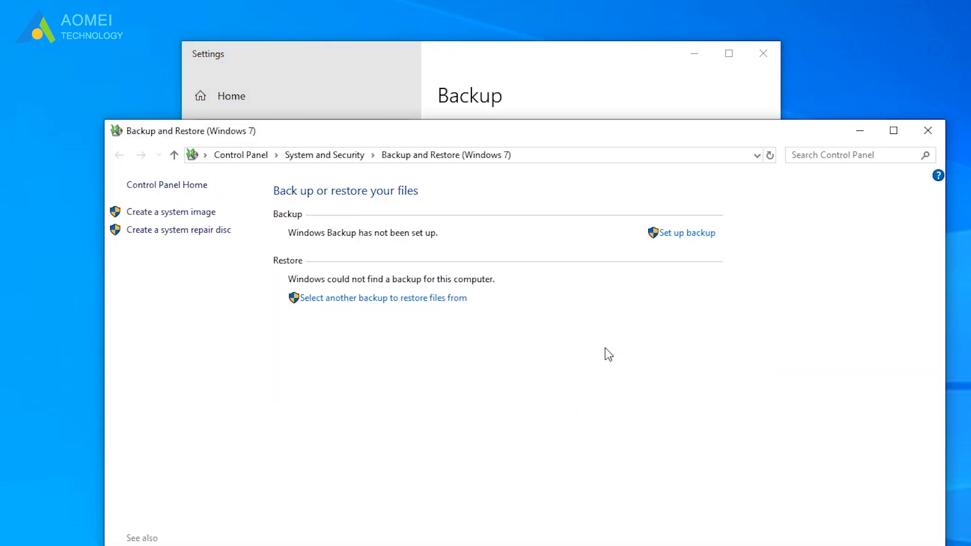
{"action": "mouse_move", "coordinate": [662, 240]}
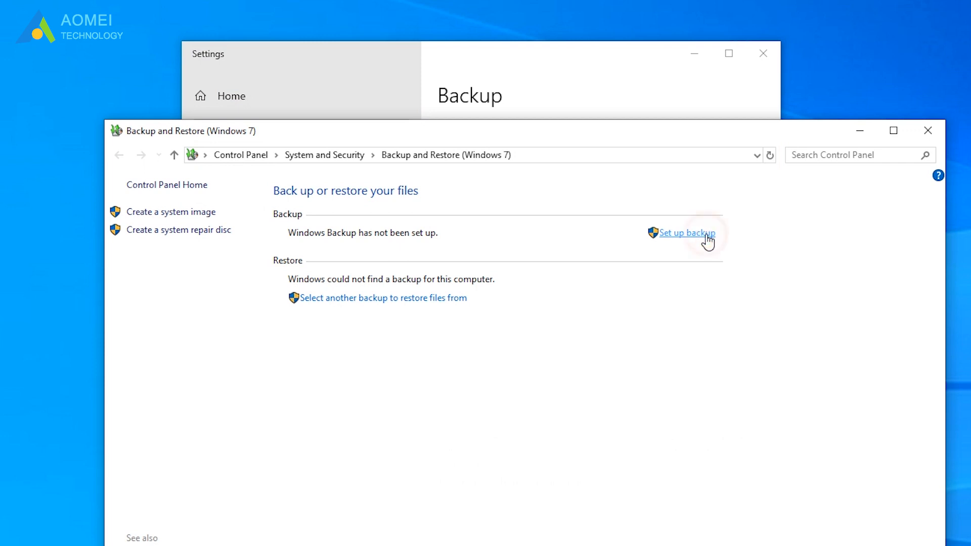
{"action": "left_click", "coordinate": [687, 233]}
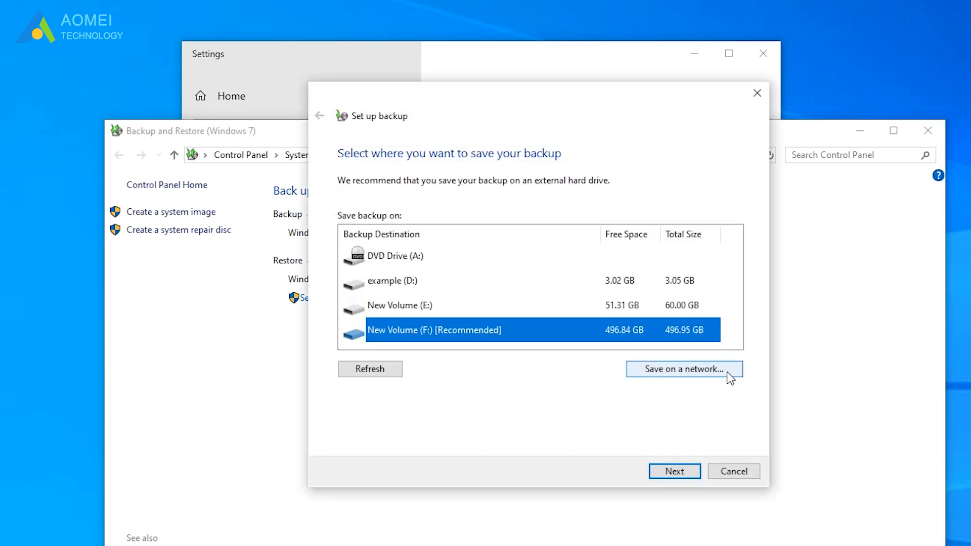
Choose to save on a network and browse to the NAS shared folder.
{"action": "left_click", "coordinate": [684, 369]}
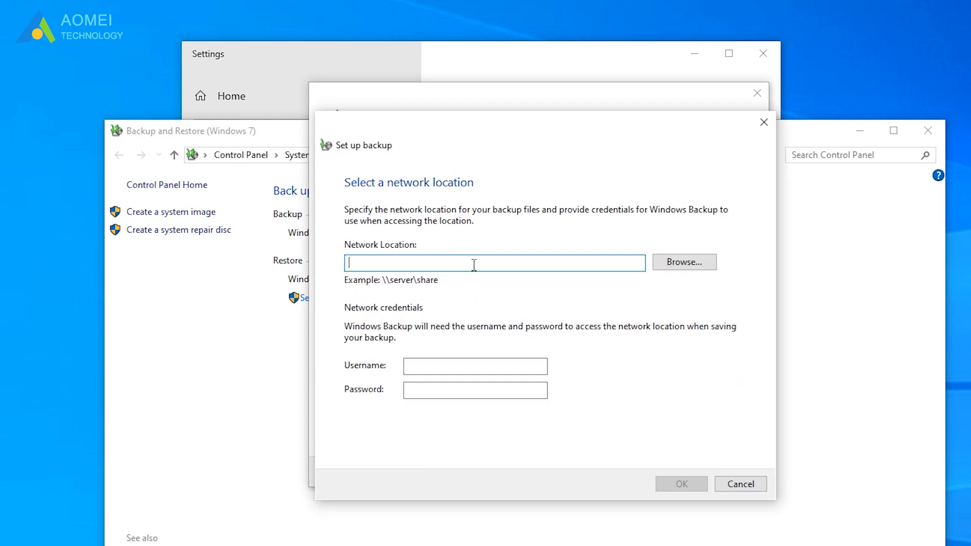
{"action": "left_click", "coordinate": [494, 262]}
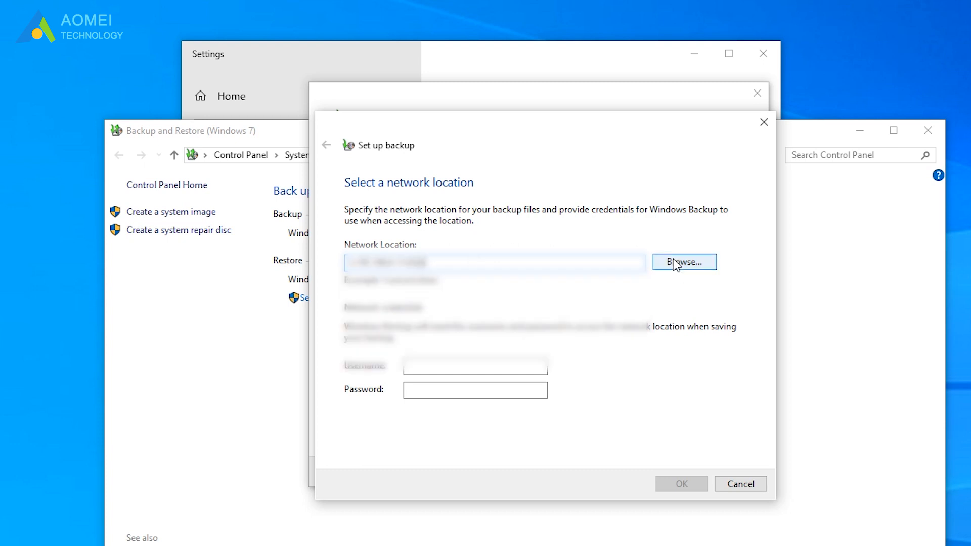
{"action": "left_click", "coordinate": [684, 262]}
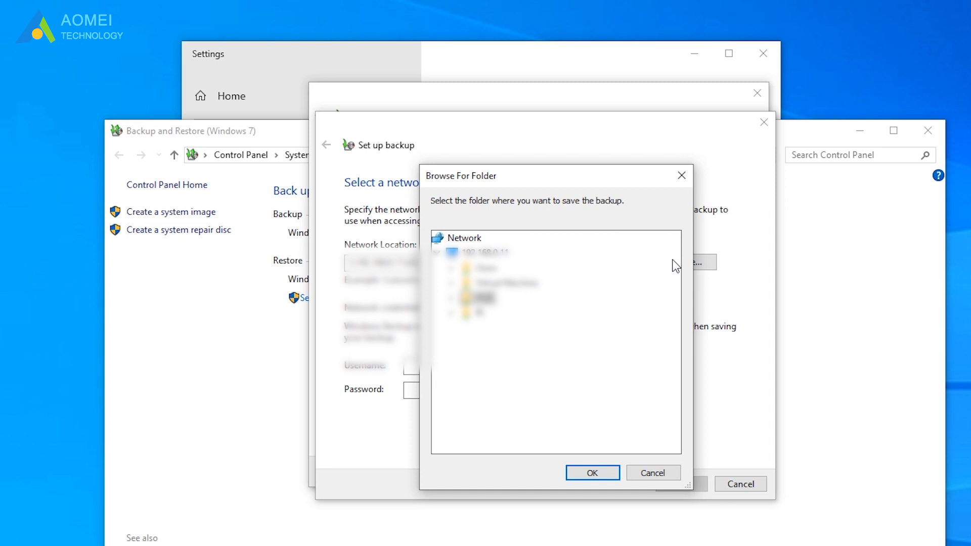
{"action": "left_click", "coordinate": [477, 298]}
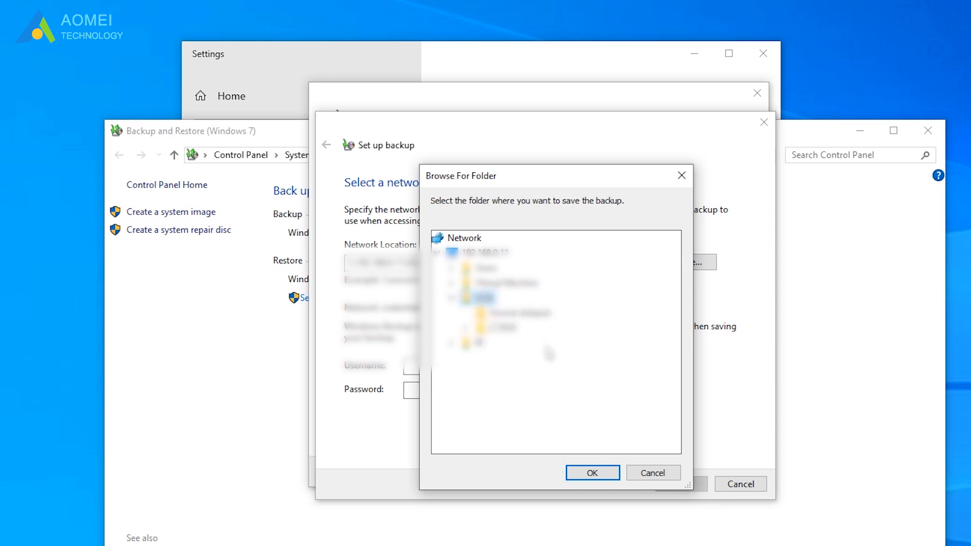
{"action": "left_click", "coordinate": [477, 342]}
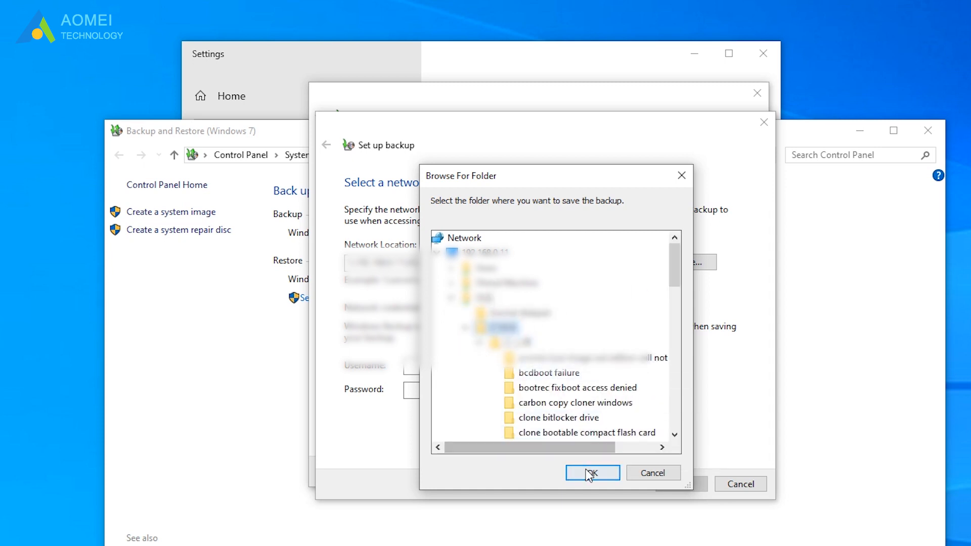
{"action": "left_click", "coordinate": [592, 473]}
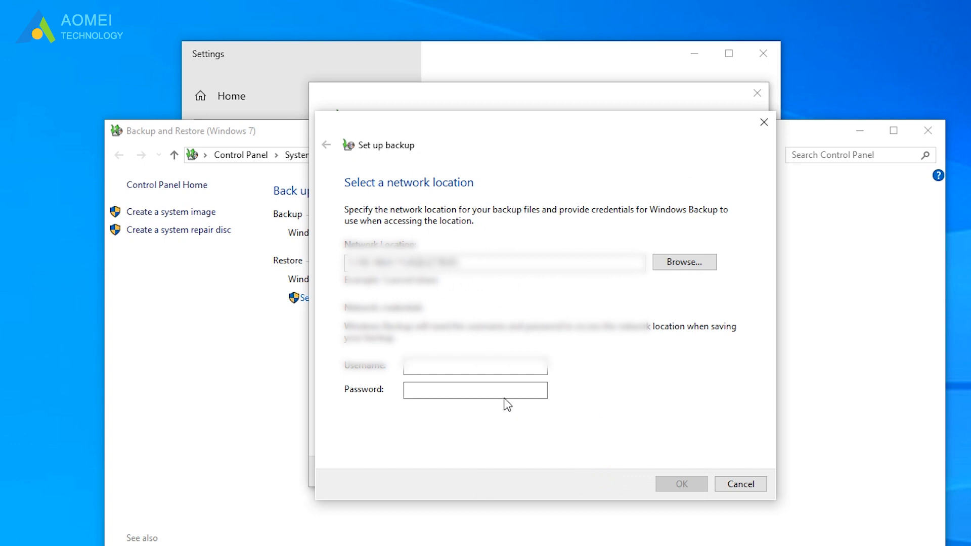
Enter the network share's username and password and confirm the location.
{"action": "left_click", "coordinate": [475, 365]}
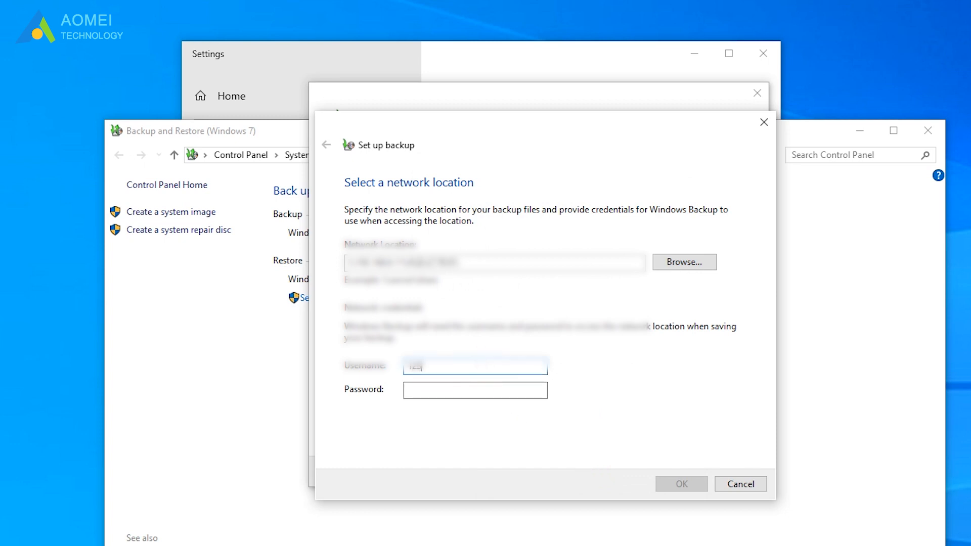
{"action": "left_click", "coordinate": [475, 390]}
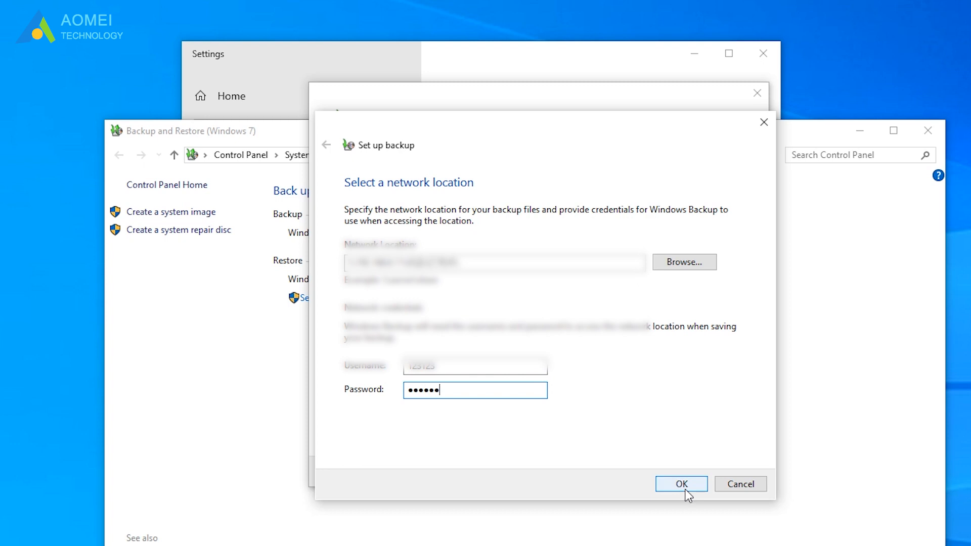
{"action": "left_click", "coordinate": [681, 484]}
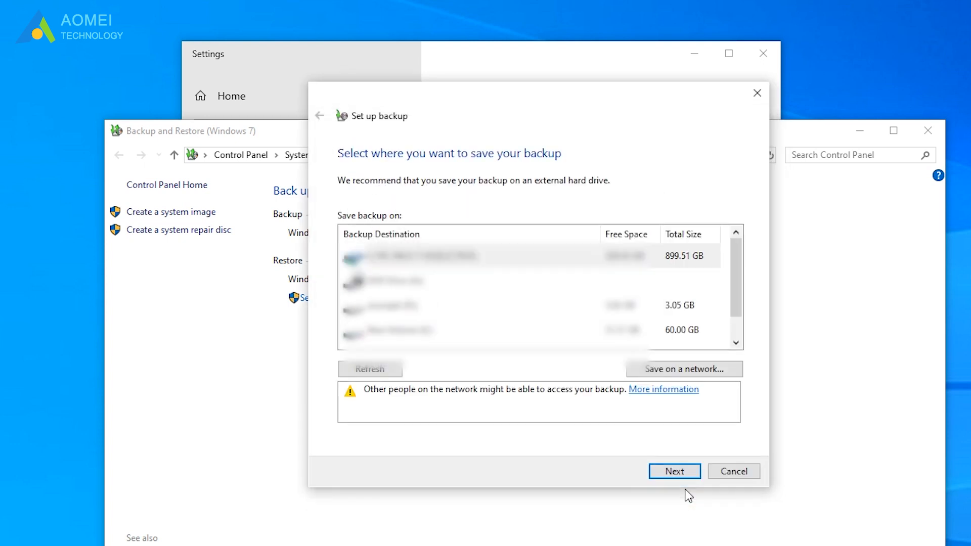
{"action": "mouse_move", "coordinate": [629, 476]}
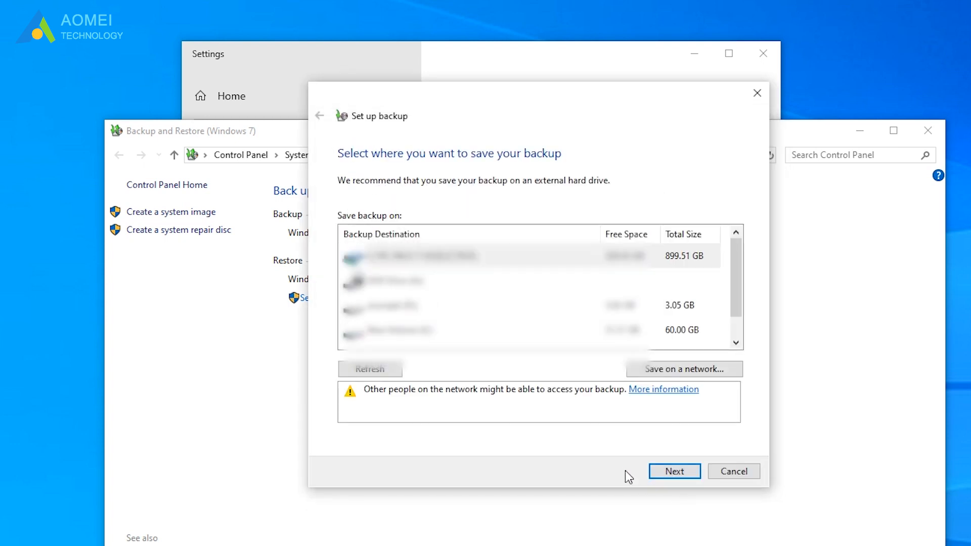
Select the network share, keep 'Let Windows choose', and keep the weekly Sunday 7:00 PM schedule.
{"action": "left_click", "coordinate": [446, 255]}
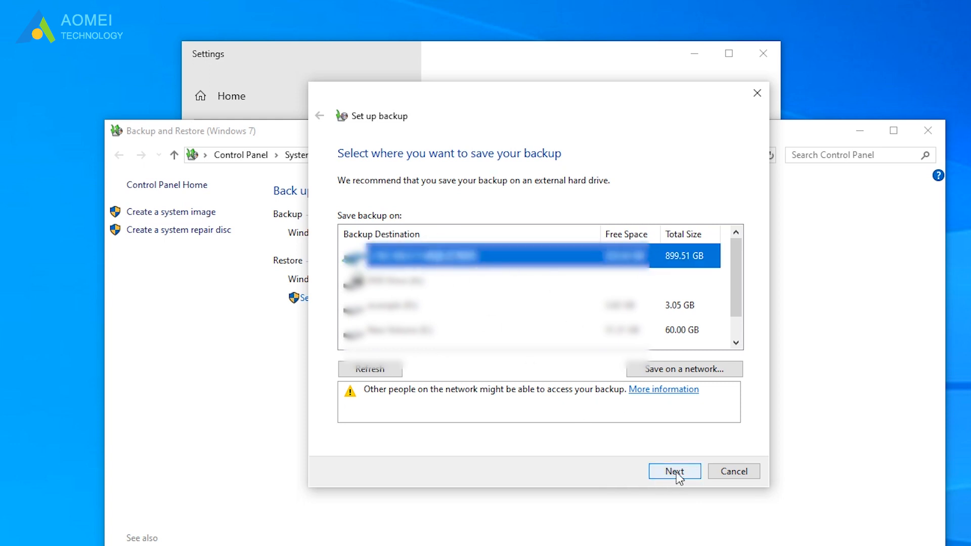
{"action": "left_click", "coordinate": [673, 471]}
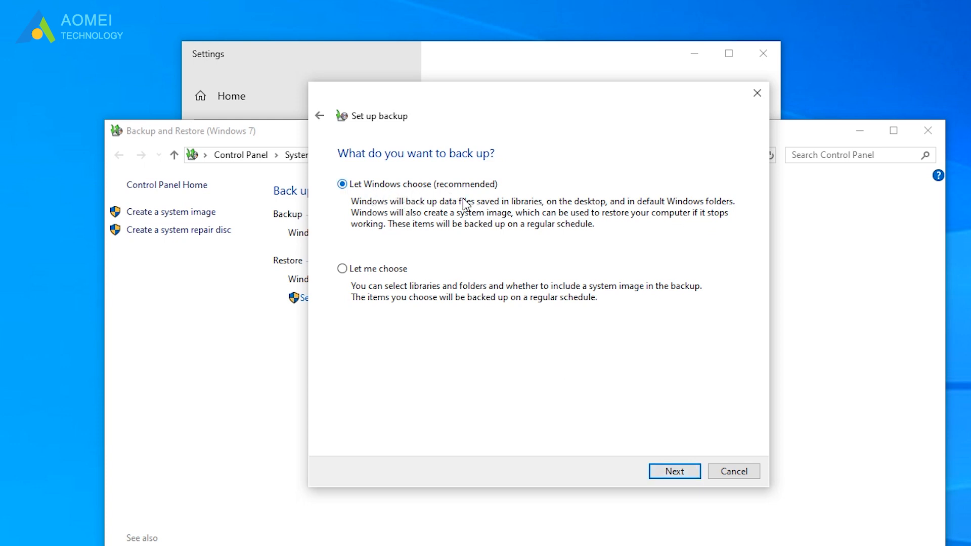
{"action": "left_click", "coordinate": [673, 472]}
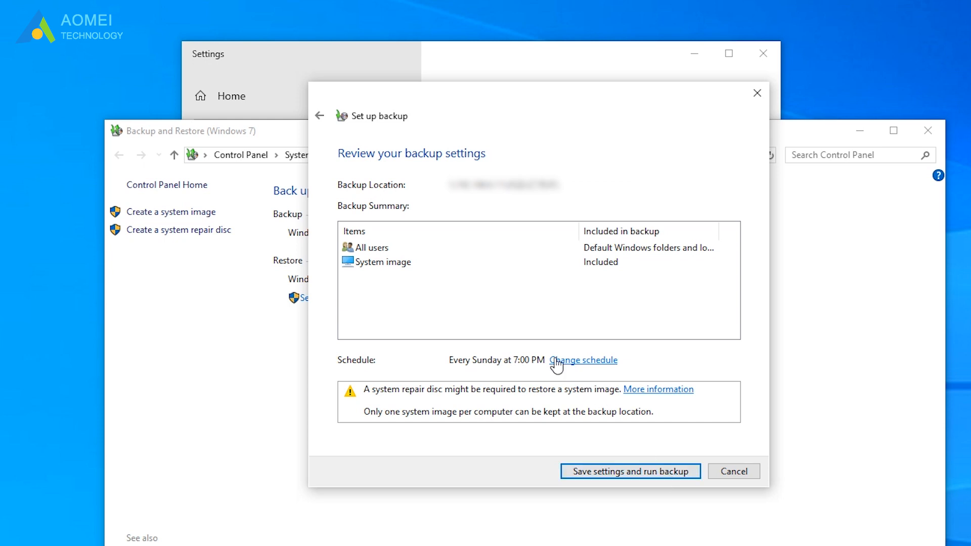
{"action": "left_click", "coordinate": [582, 360]}
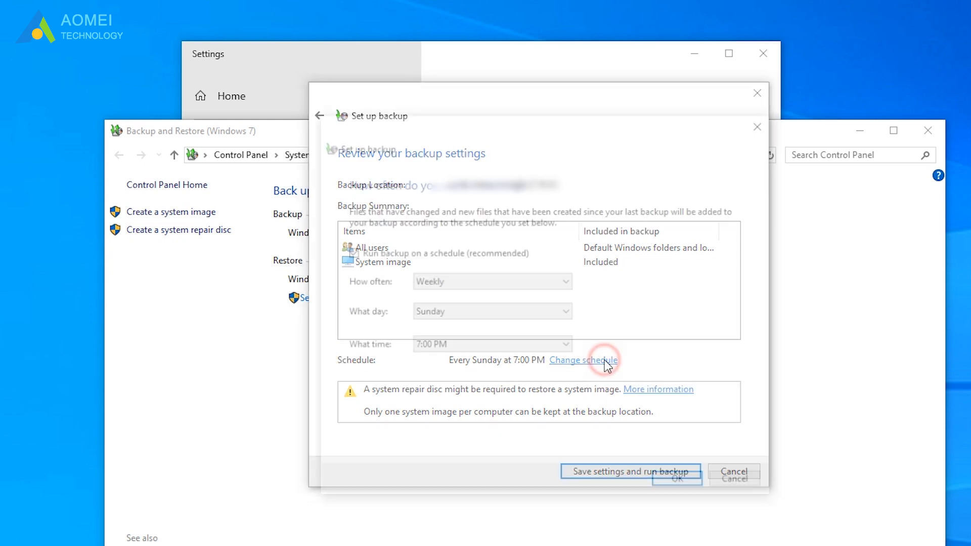
{"action": "left_click", "coordinate": [583, 360]}
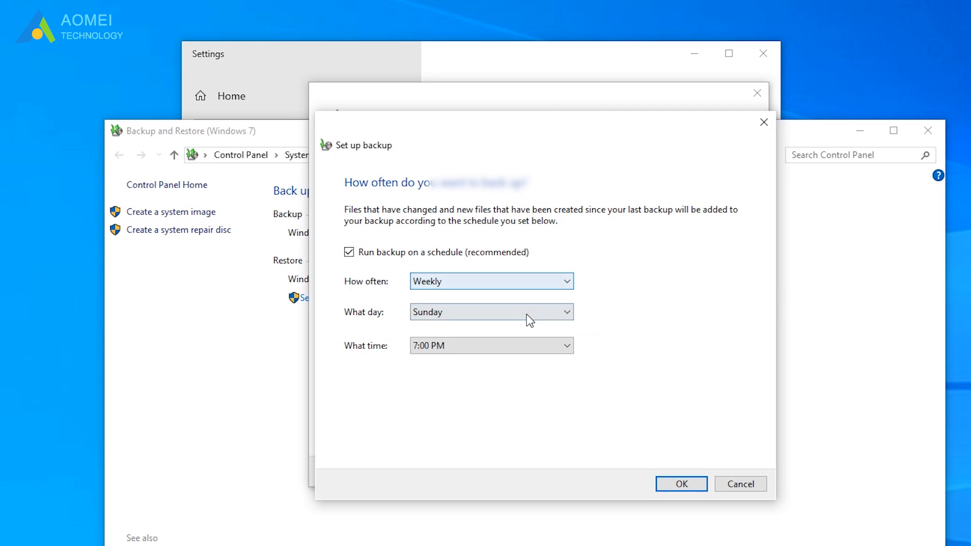
{"action": "left_click", "coordinate": [680, 484]}
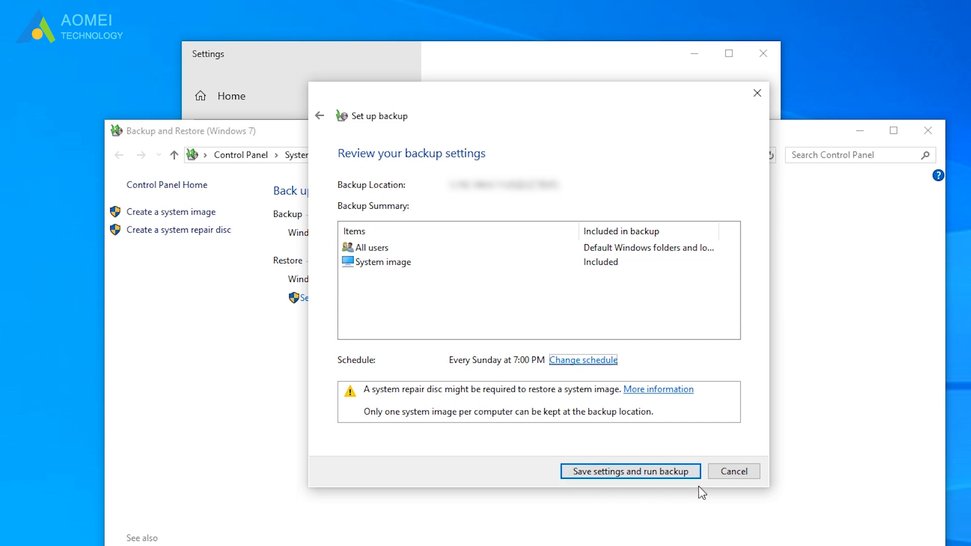
{"action": "mouse_move", "coordinate": [630, 472]}
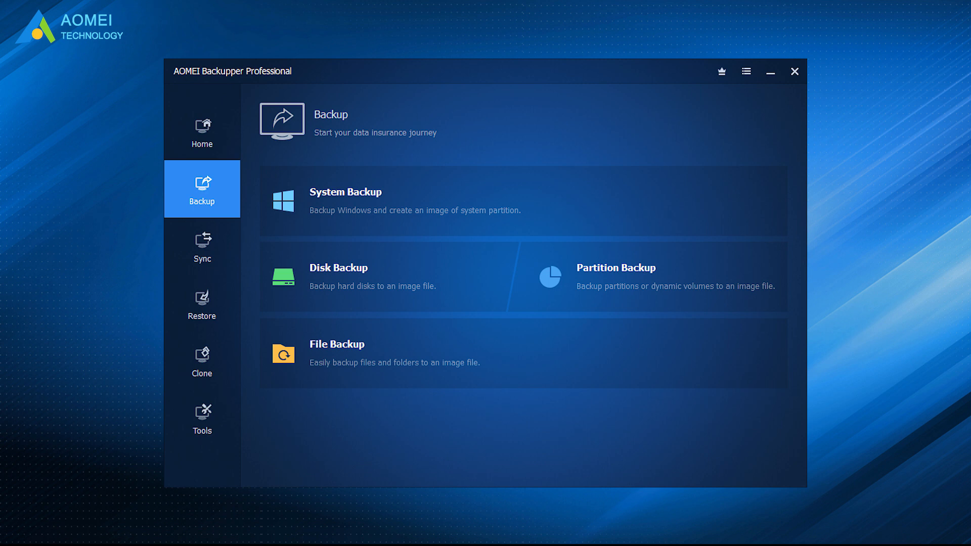
Look over AOMEI Backupper's backup types, then display the Sync modes.
{"action": "left_click", "coordinate": [202, 246]}
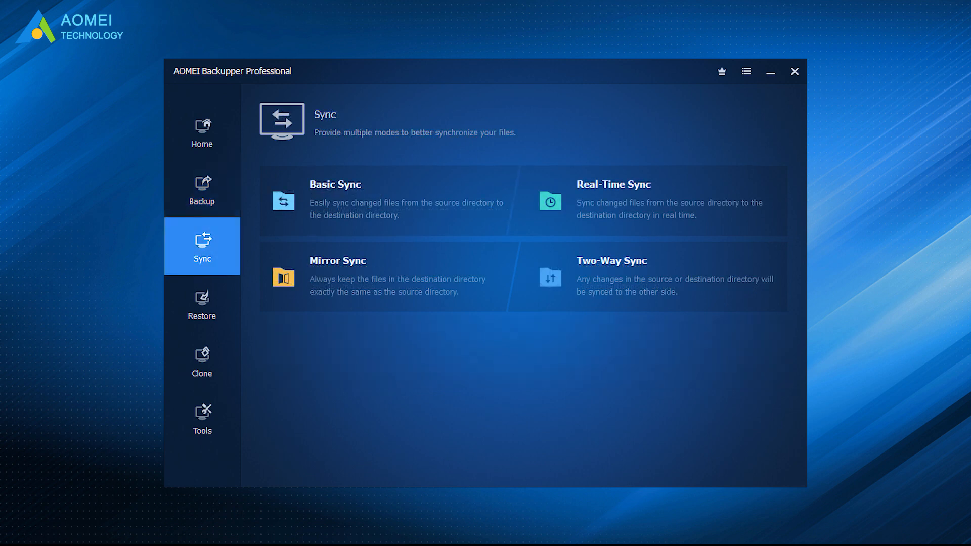
{"action": "left_click", "coordinate": [201, 360]}
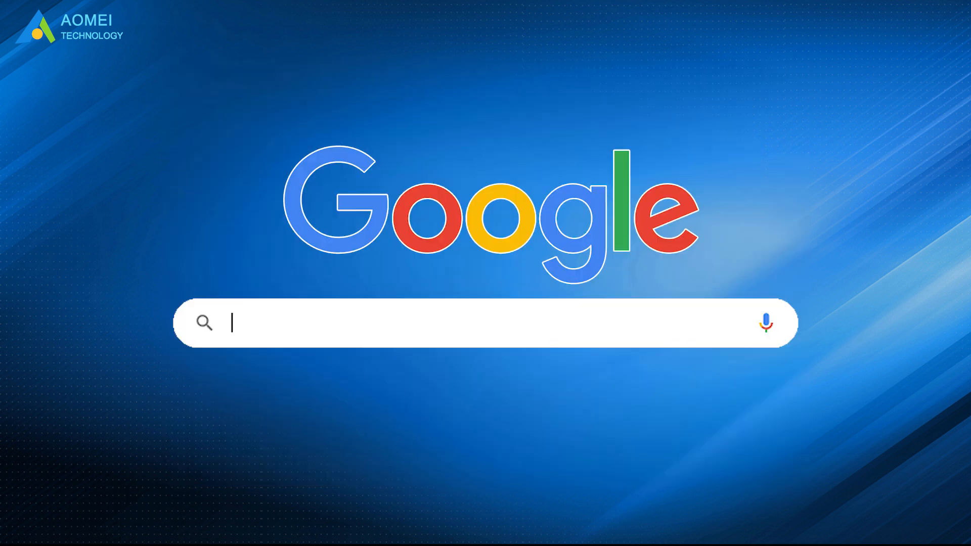
Search Google for 'AOMEI Backupper'.
{"action": "type", "text": "AOMEI Backupper"}
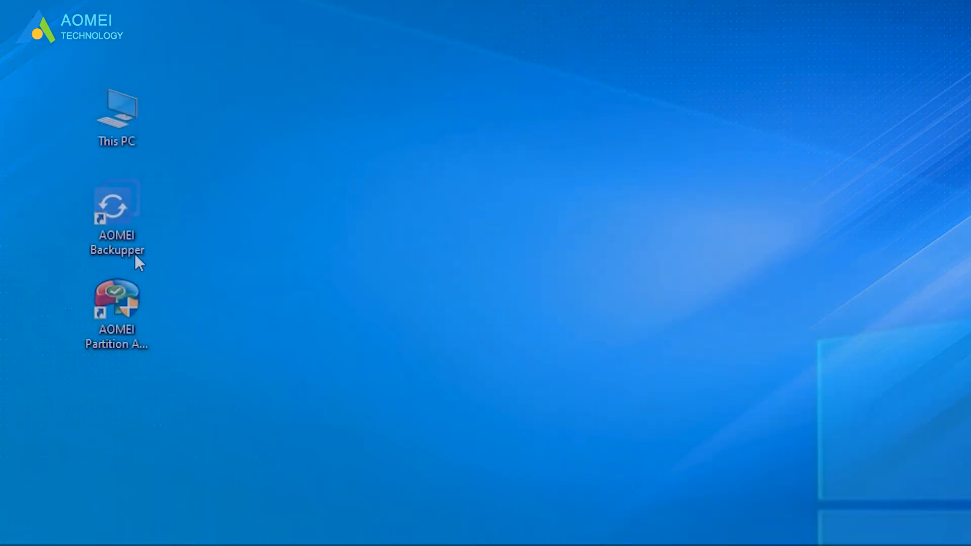
Launch AOMEI Backupper and start a System Backup with system partitions targeting F:\.
{"action": "double_click", "coordinate": [116, 201]}
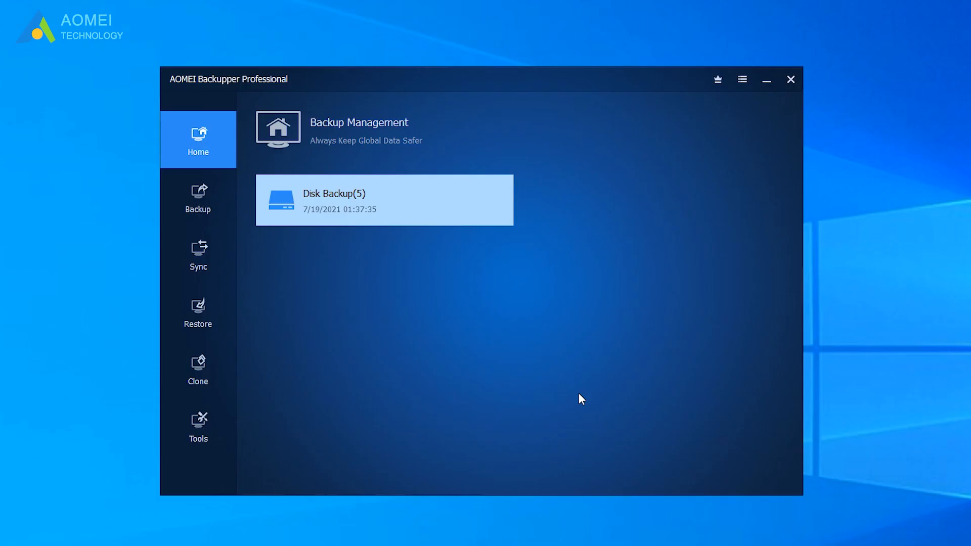
{"action": "mouse_move", "coordinate": [425, 350]}
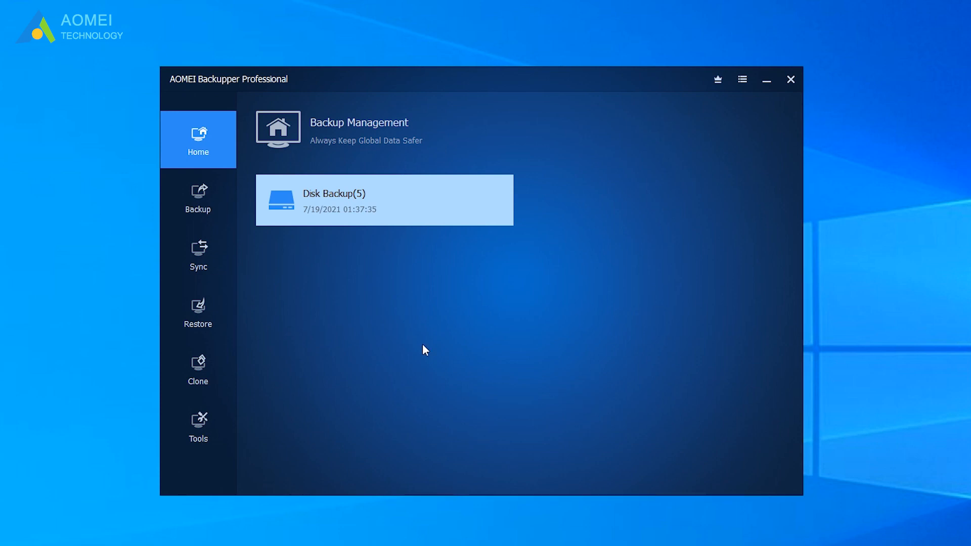
{"action": "left_click", "coordinate": [198, 197]}
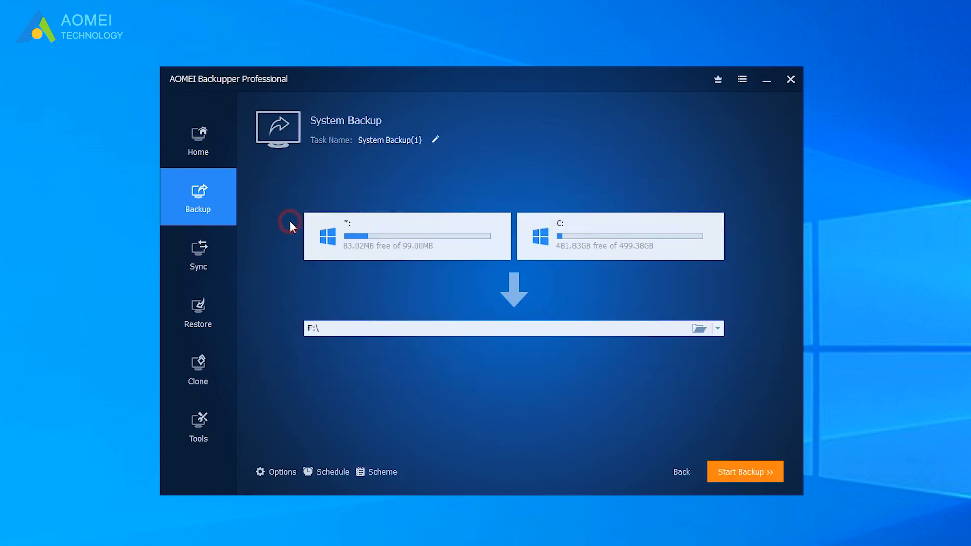
{"action": "mouse_move", "coordinate": [413, 254]}
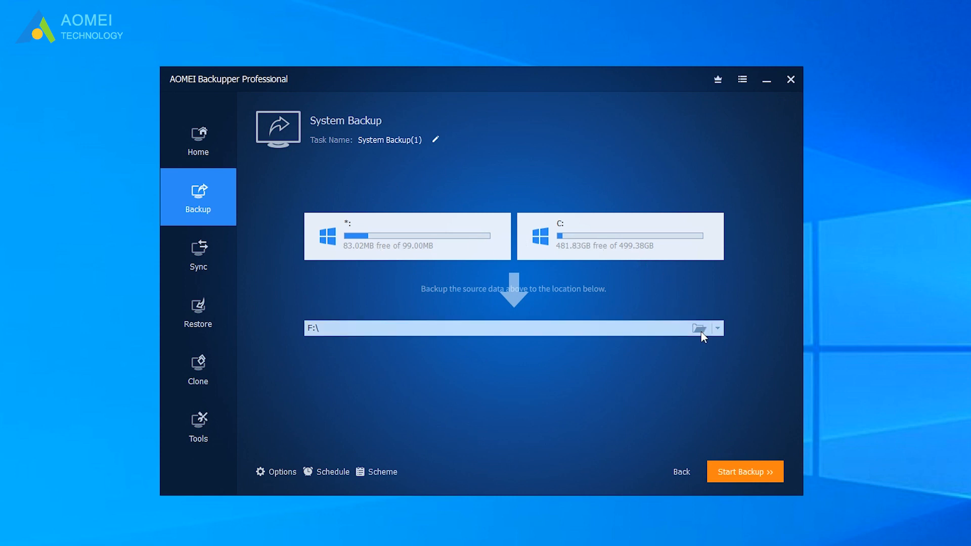
Browse the destination path and bring up the Share/NAS device list.
{"action": "left_click", "coordinate": [701, 329]}
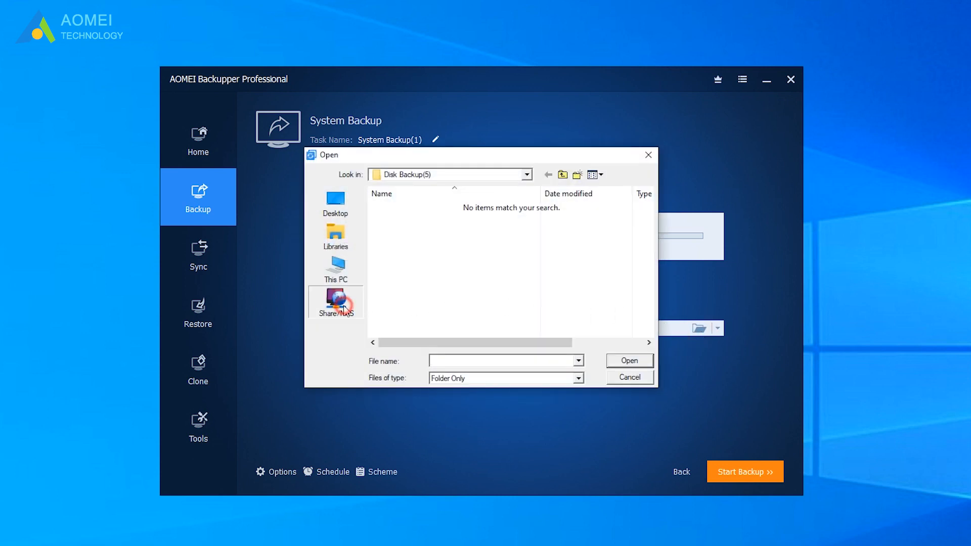
{"action": "left_click", "coordinate": [335, 301]}
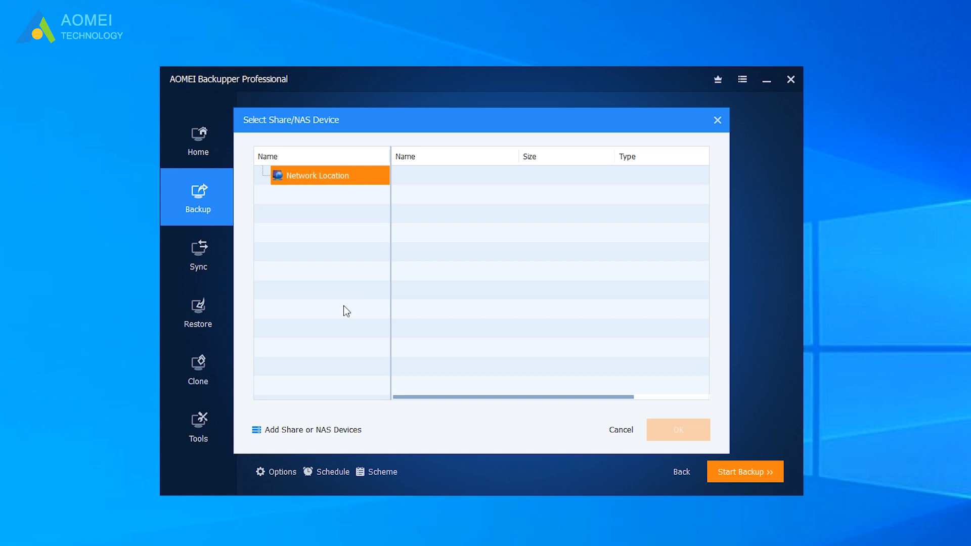
{"action": "mouse_move", "coordinate": [331, 437]}
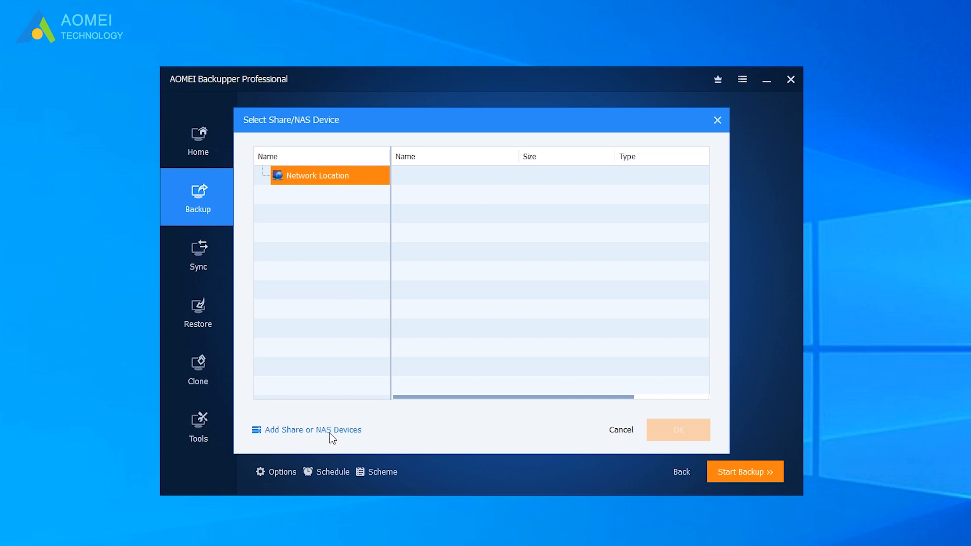
{"action": "left_click", "coordinate": [306, 430]}
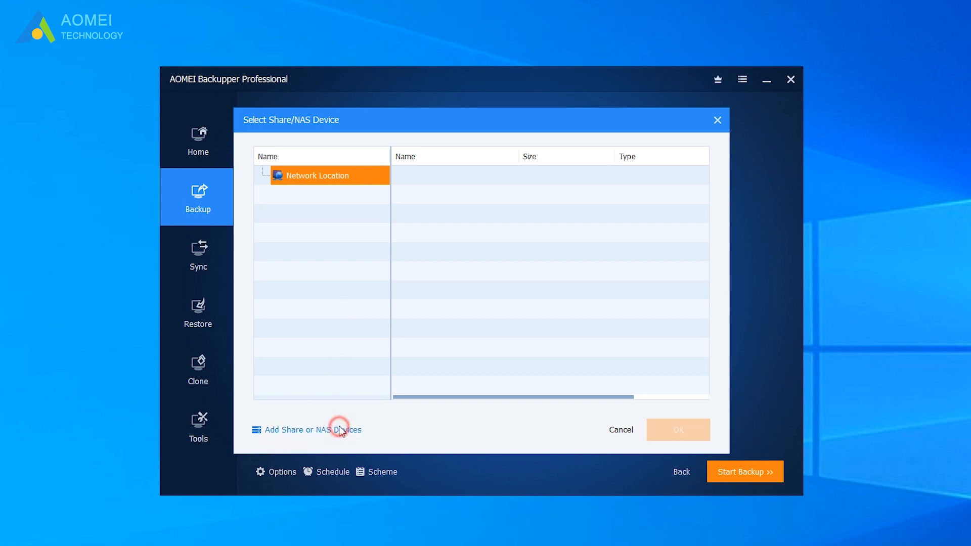
Add the NAS device with Anonymous off, username '123123' and its password.
{"action": "left_click", "coordinate": [307, 430]}
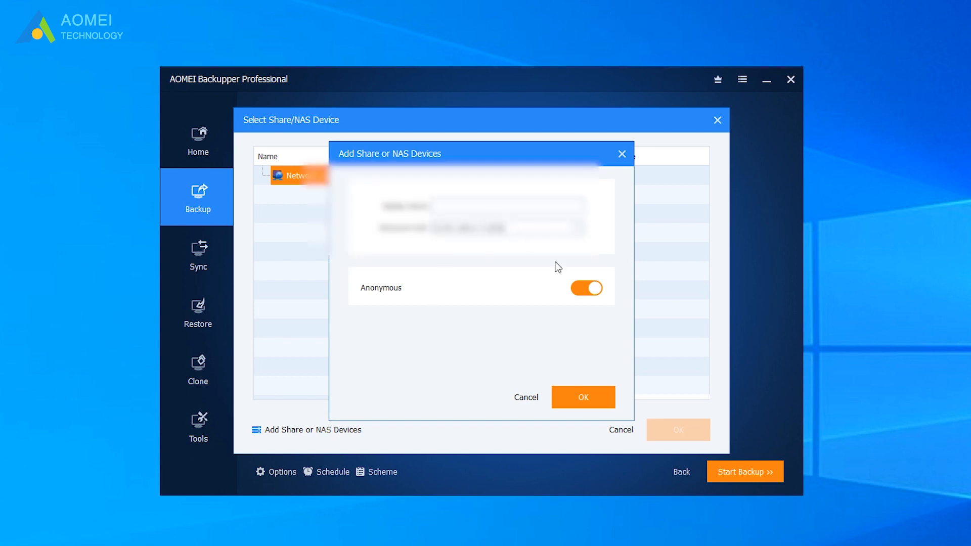
{"action": "left_click", "coordinate": [585, 287]}
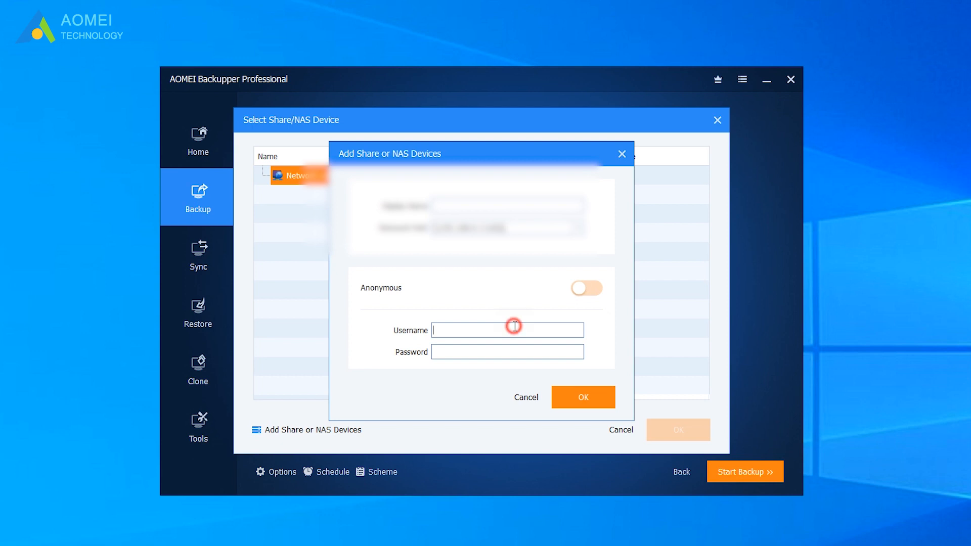
{"action": "type", "text": "123123"}
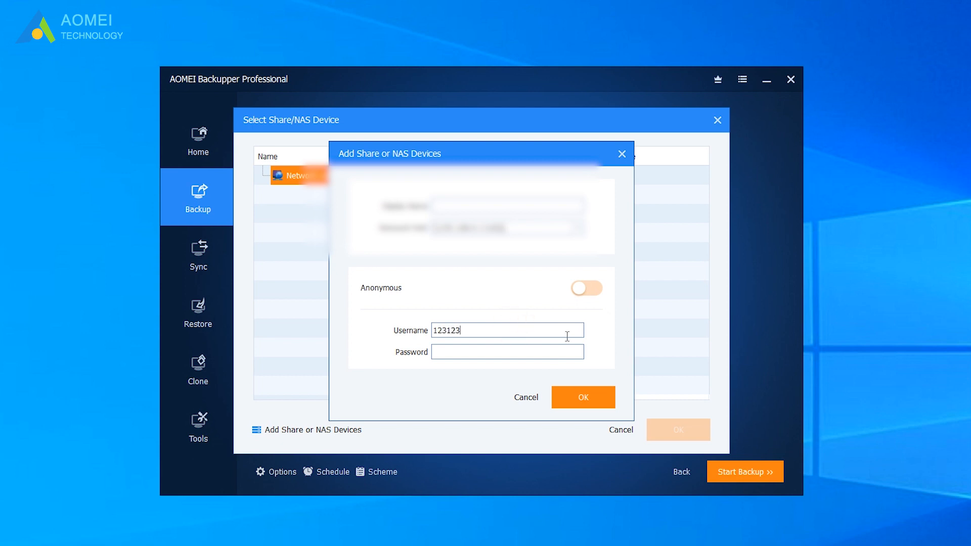
{"action": "type", "text": "***"}
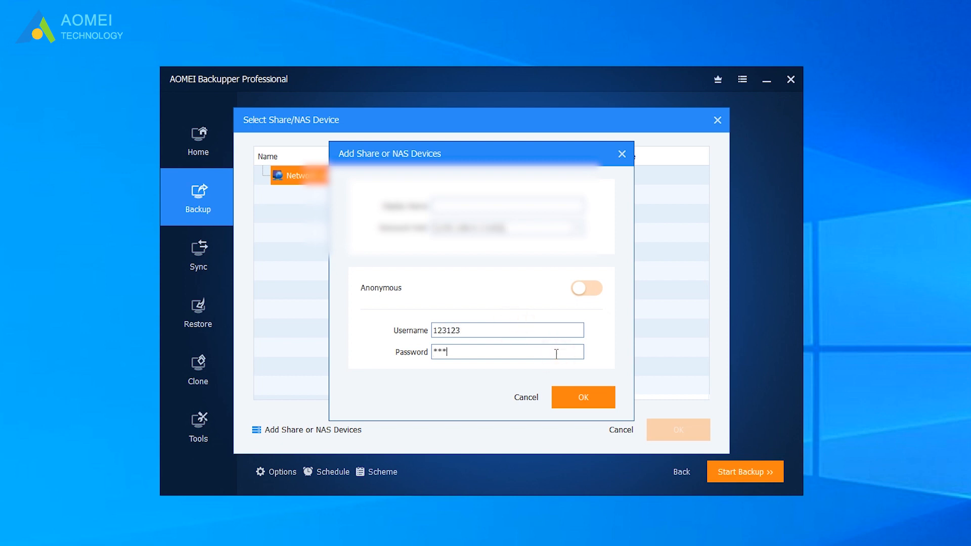
{"action": "left_click", "coordinate": [582, 397]}
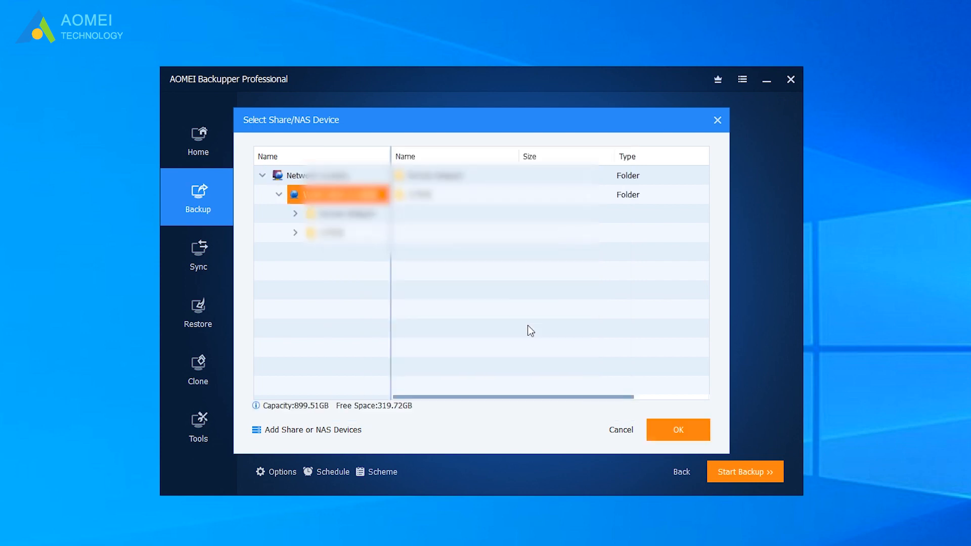
{"action": "mouse_move", "coordinate": [505, 319]}
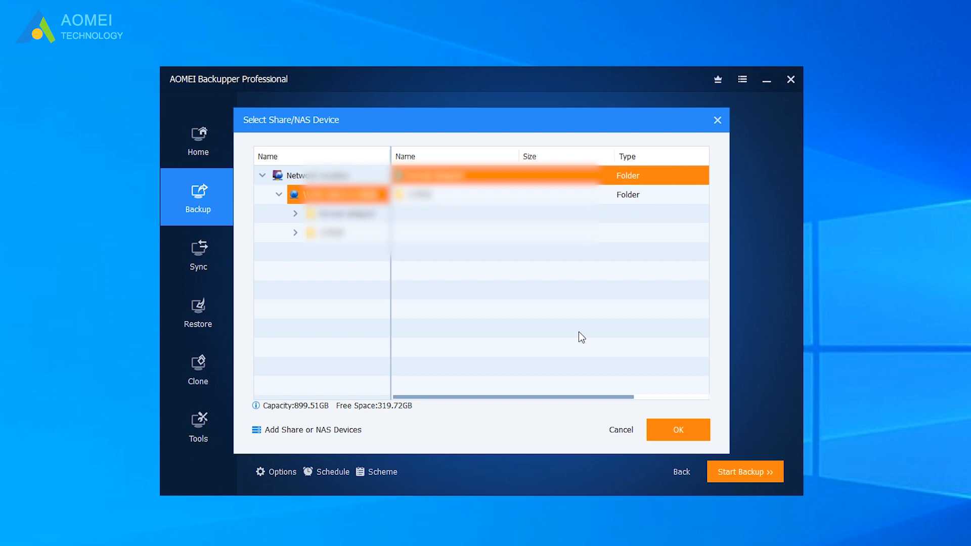
Confirm the first NAS shared folder as the system backup destination, replacing F:\.
{"action": "left_click", "coordinate": [677, 429]}
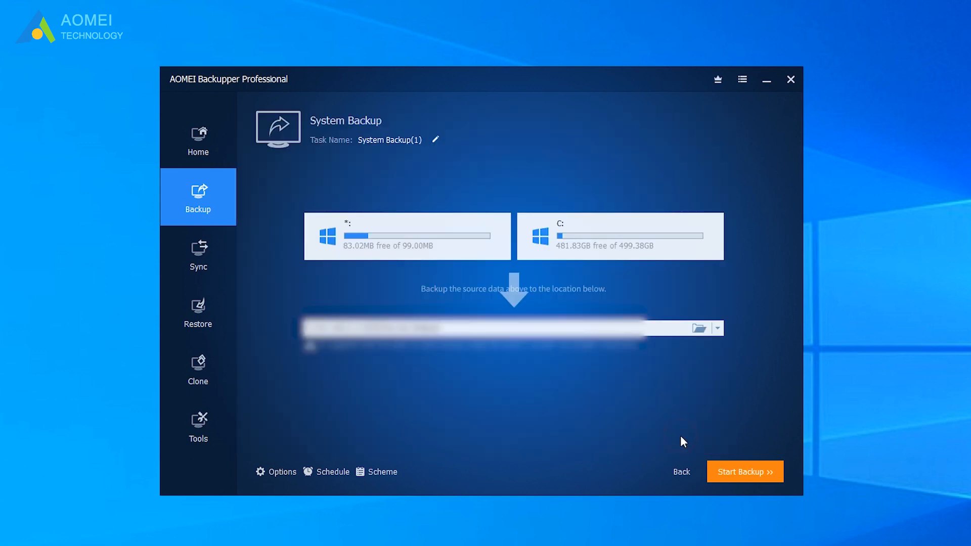
{"action": "mouse_move", "coordinate": [259, 483]}
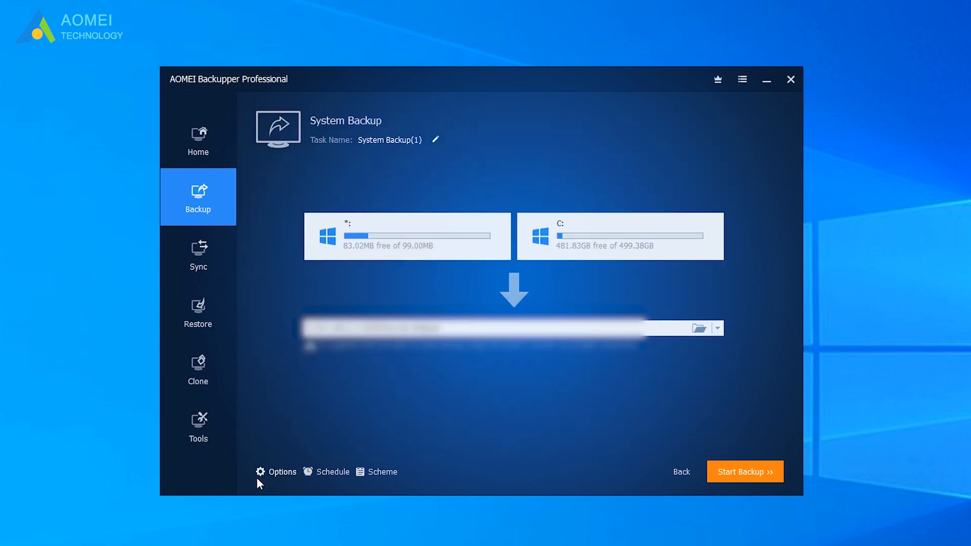
{"action": "left_click", "coordinate": [276, 472]}
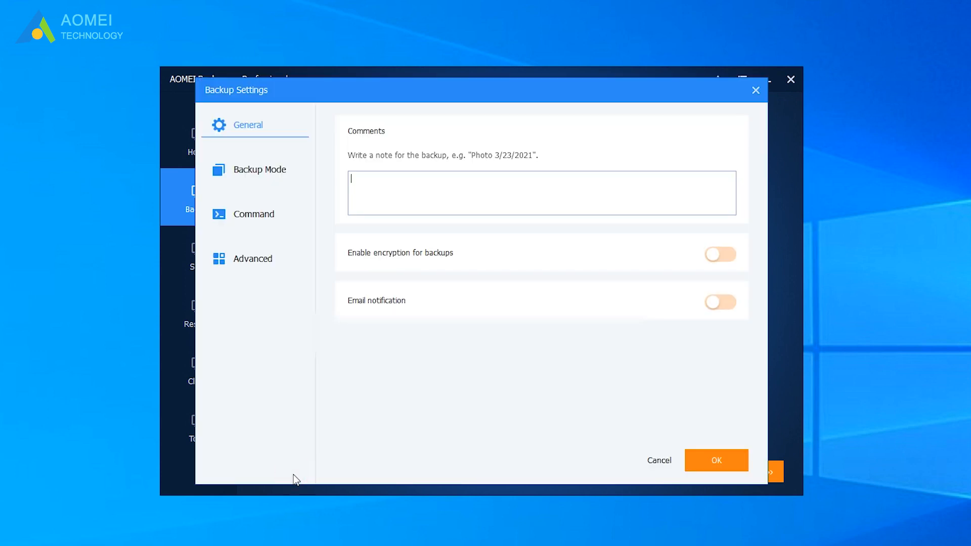
{"action": "mouse_move", "coordinate": [253, 259]}
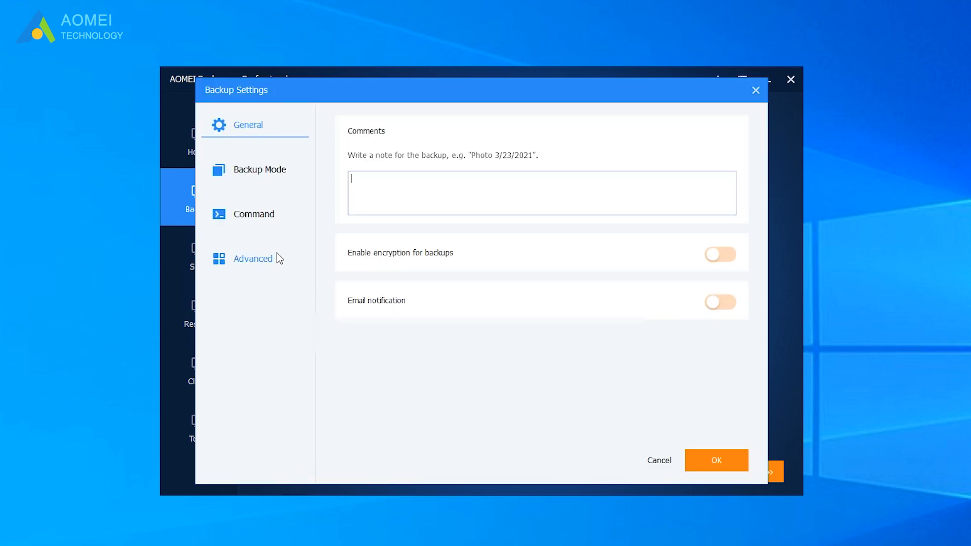
{"action": "left_click", "coordinate": [252, 258]}
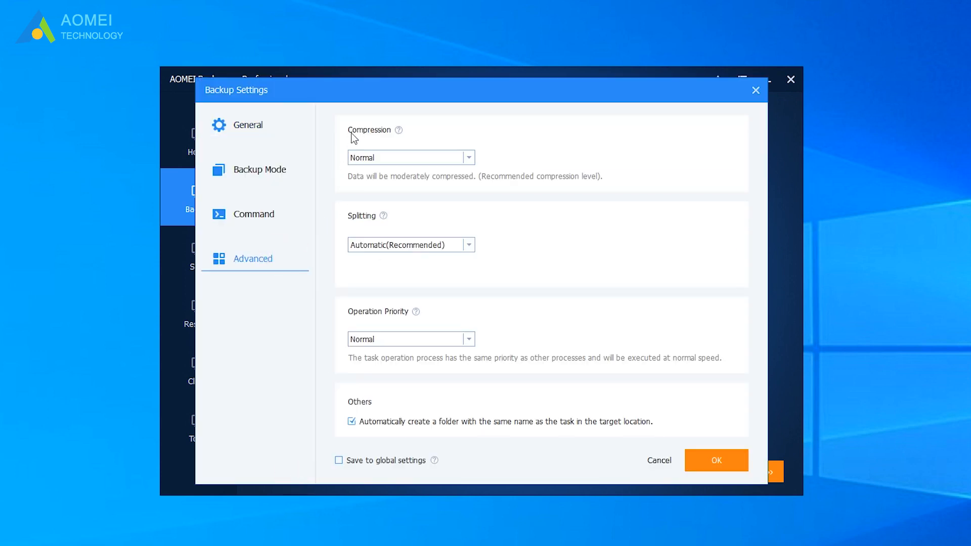
{"action": "mouse_move", "coordinate": [439, 180]}
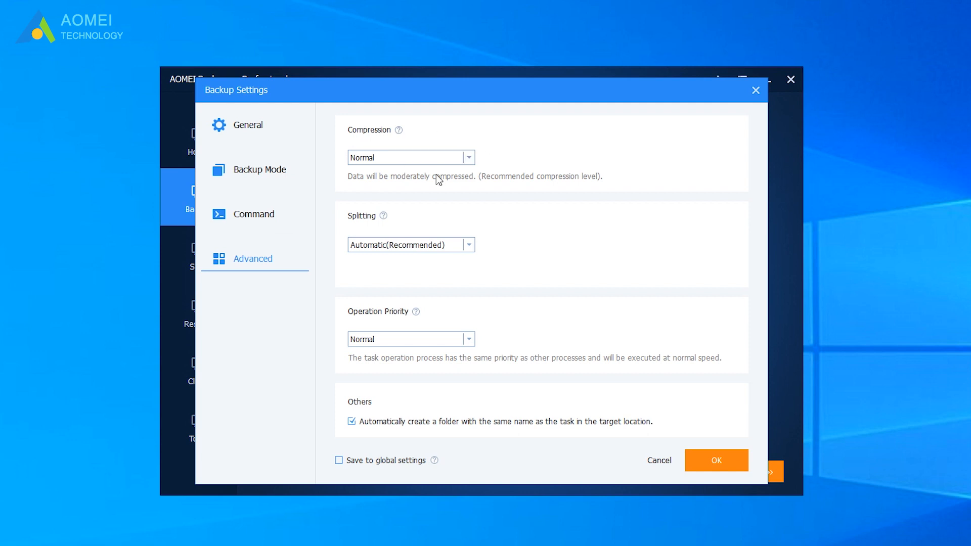
{"action": "mouse_move", "coordinate": [588, 243]}
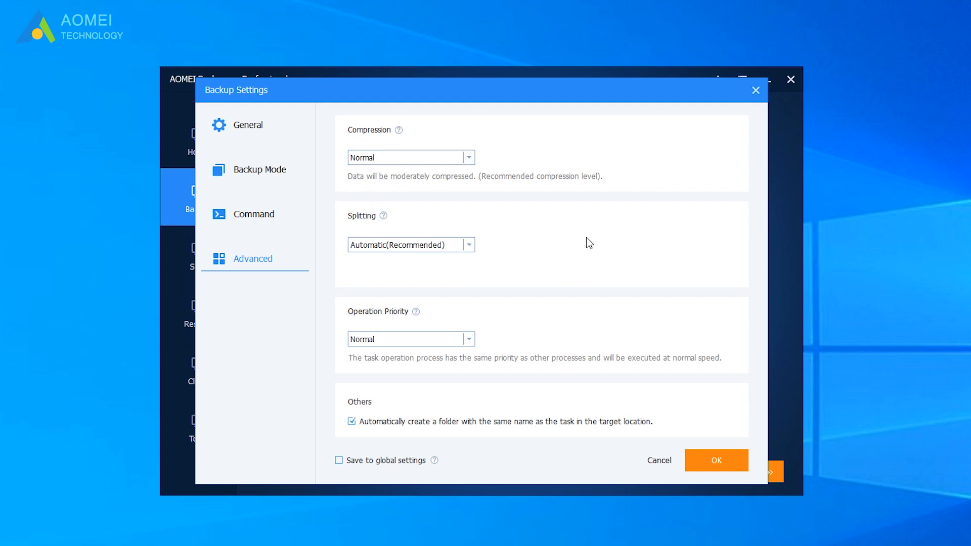
{"action": "mouse_move", "coordinate": [659, 460]}
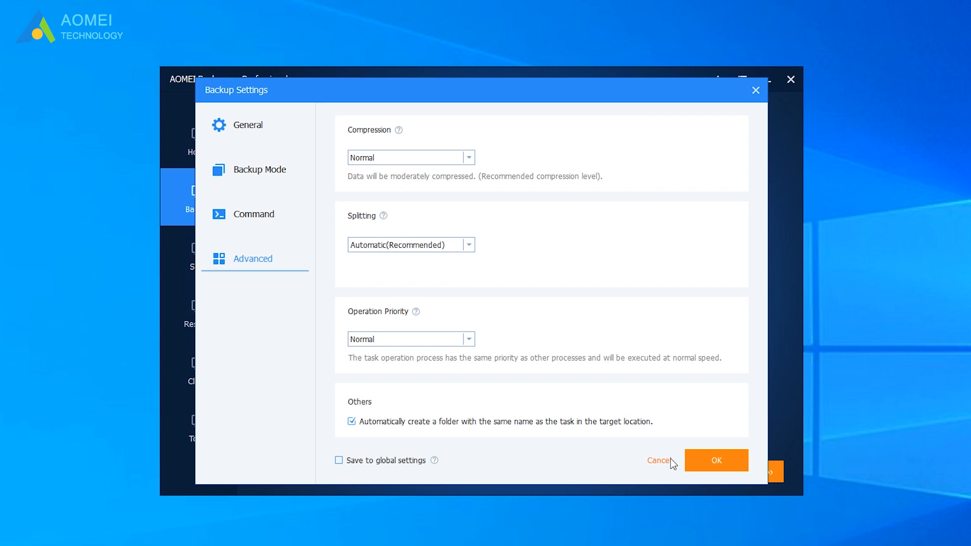
{"action": "left_click", "coordinate": [716, 460]}
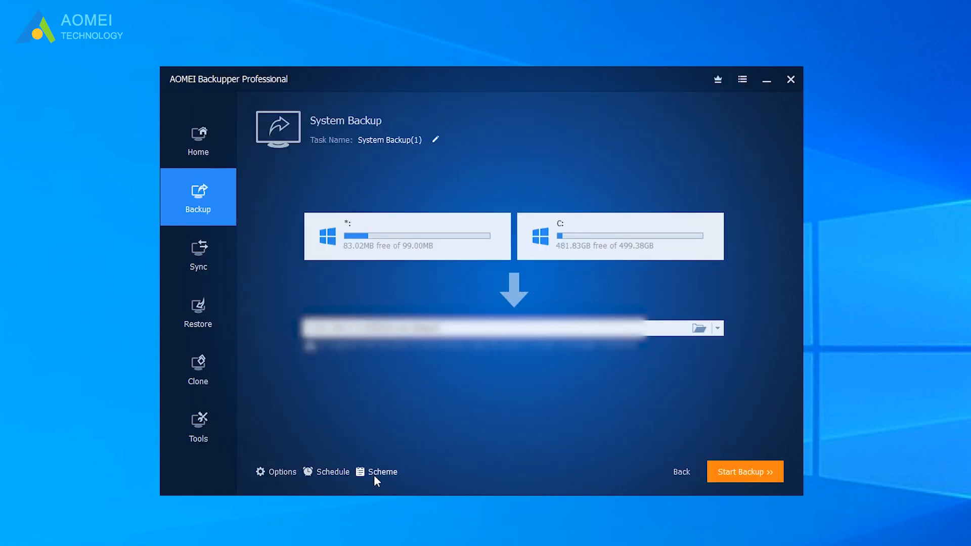
{"action": "left_click", "coordinate": [381, 472]}
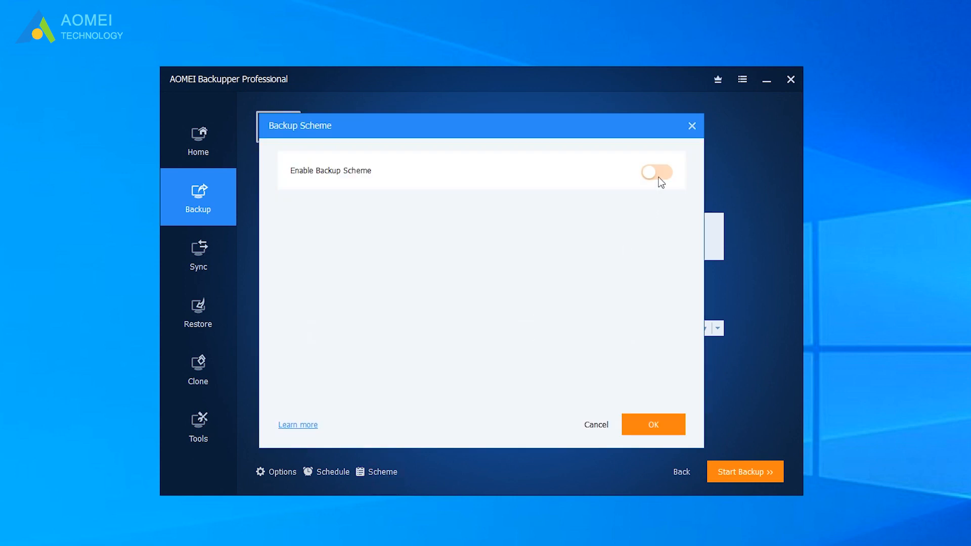
{"action": "left_click", "coordinate": [656, 172]}
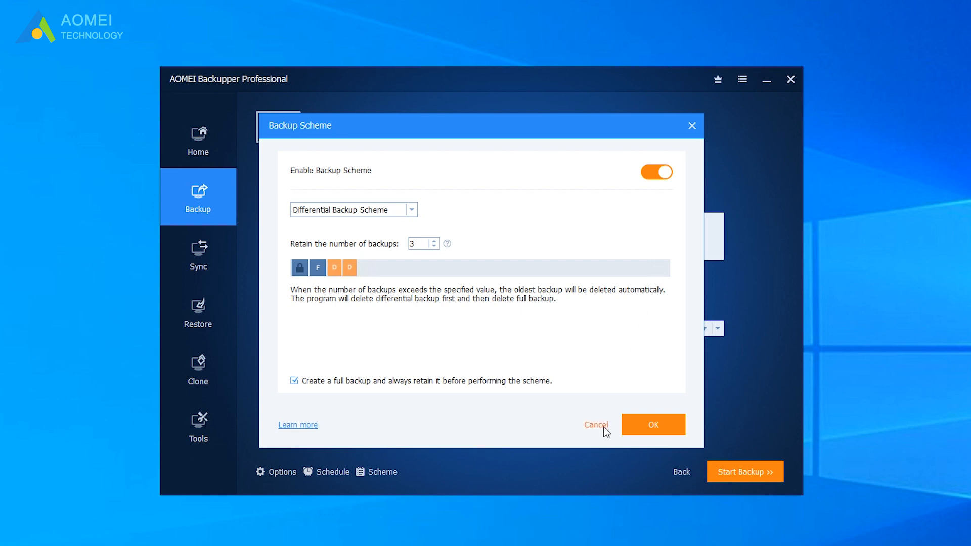
{"action": "left_click", "coordinate": [596, 425]}
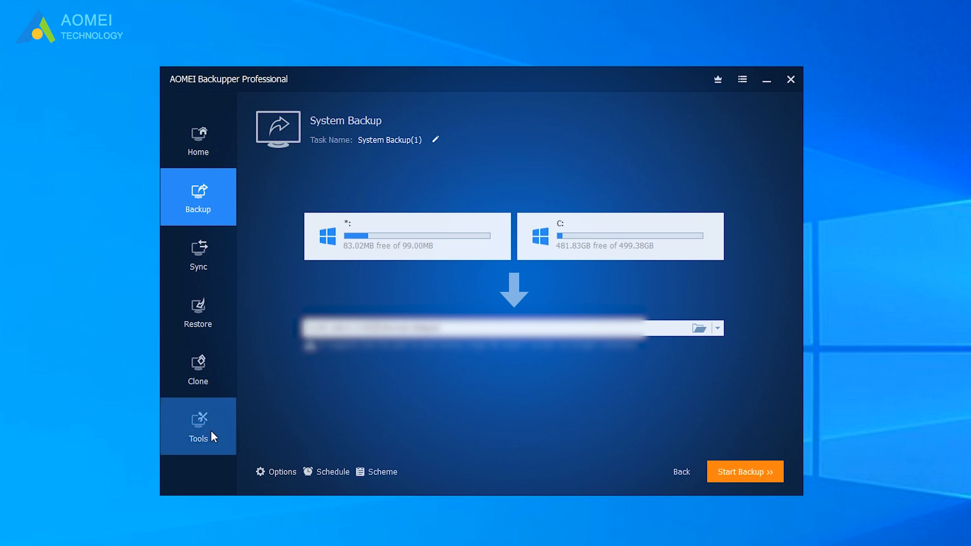
{"action": "left_click", "coordinate": [198, 426]}
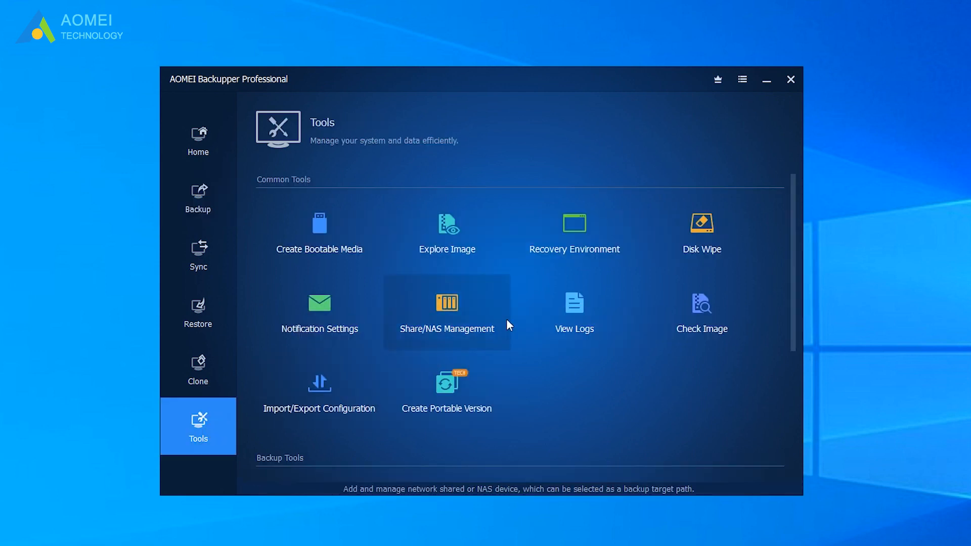
{"action": "left_click", "coordinate": [447, 310]}
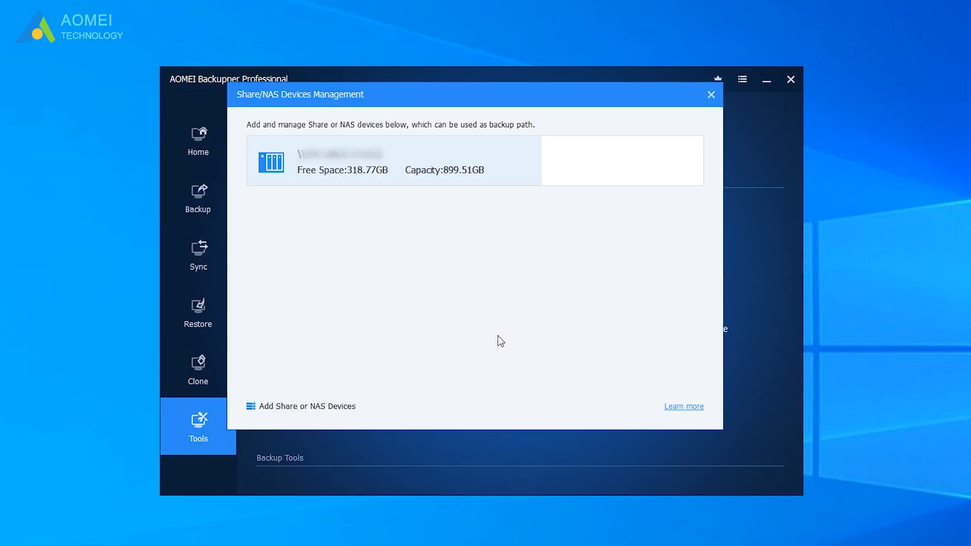
{"action": "mouse_move", "coordinate": [710, 95]}
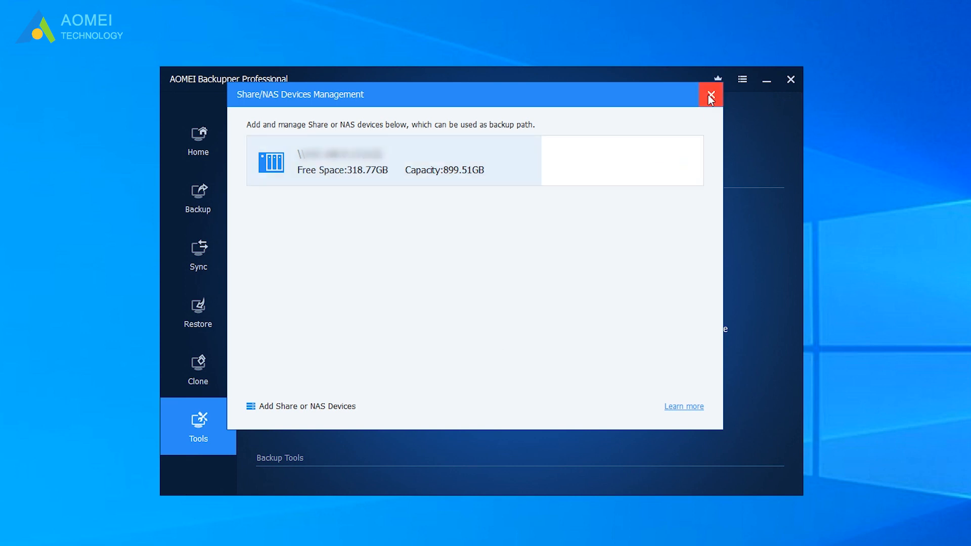
{"action": "left_click", "coordinate": [710, 94]}
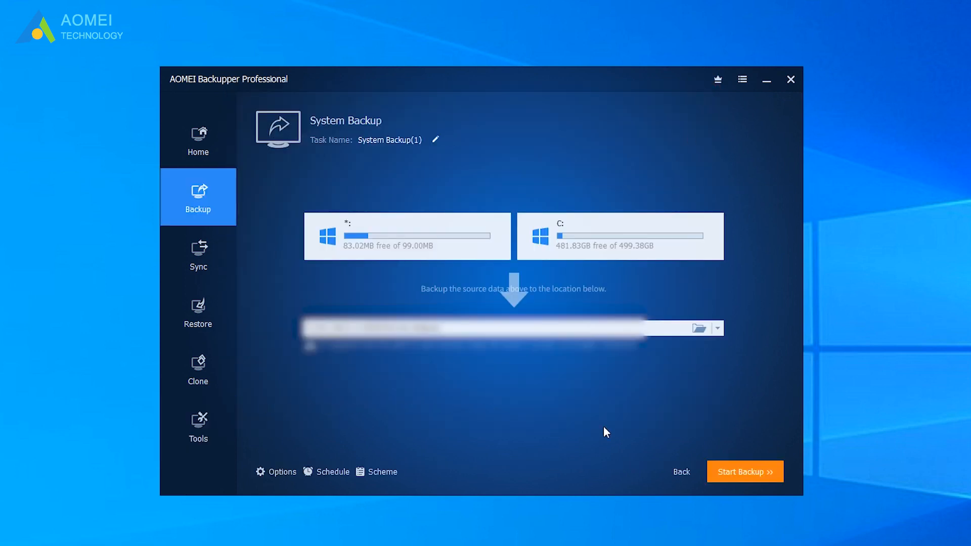
{"action": "mouse_move", "coordinate": [730, 416]}
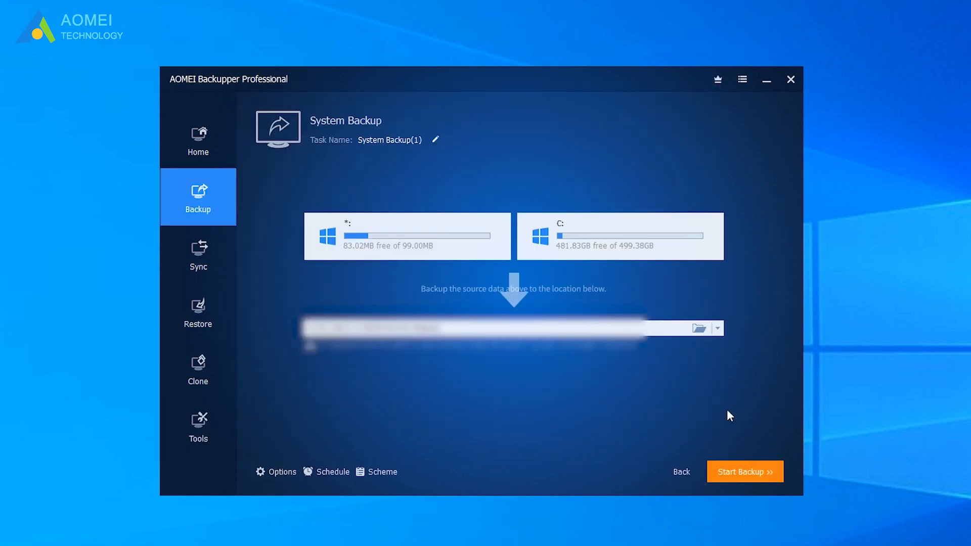
{"action": "mouse_move", "coordinate": [770, 482]}
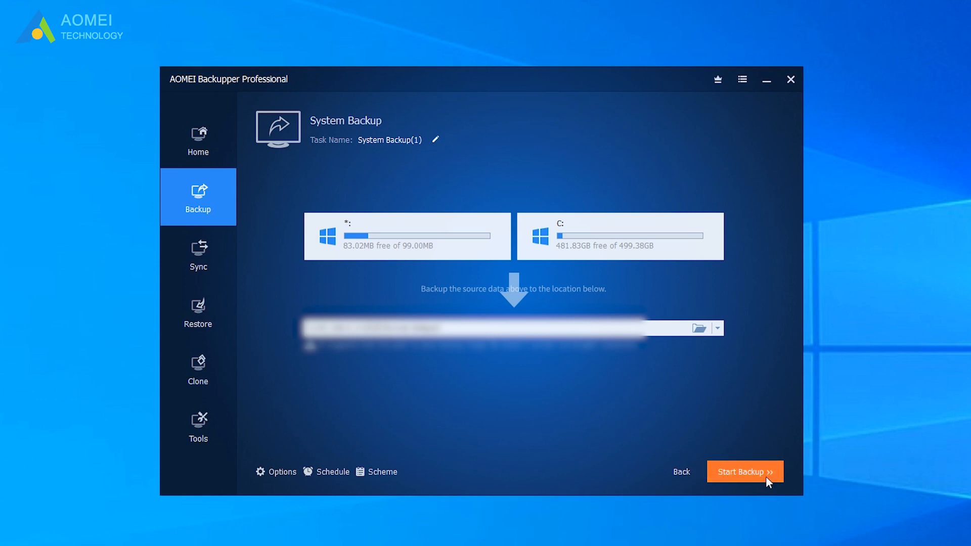
{"action": "mouse_move", "coordinate": [745, 499]}
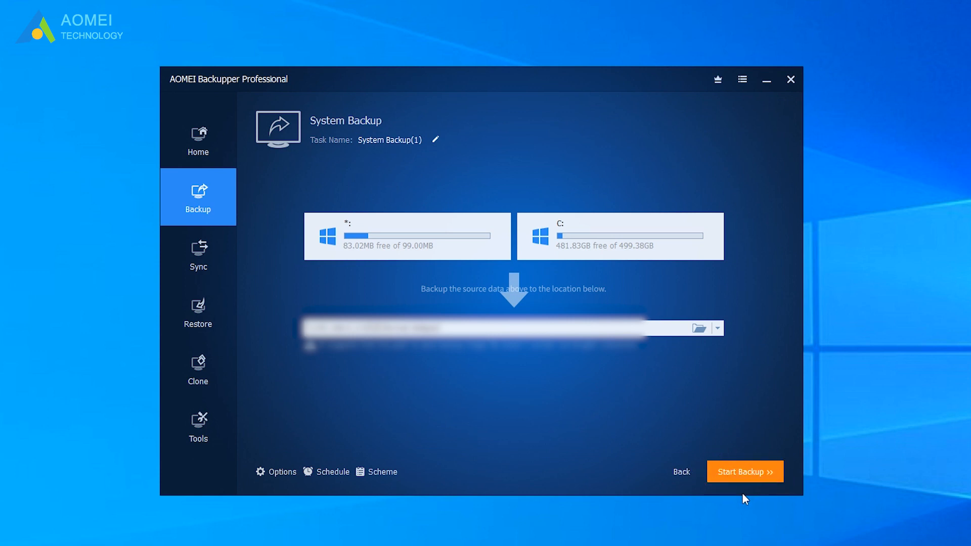